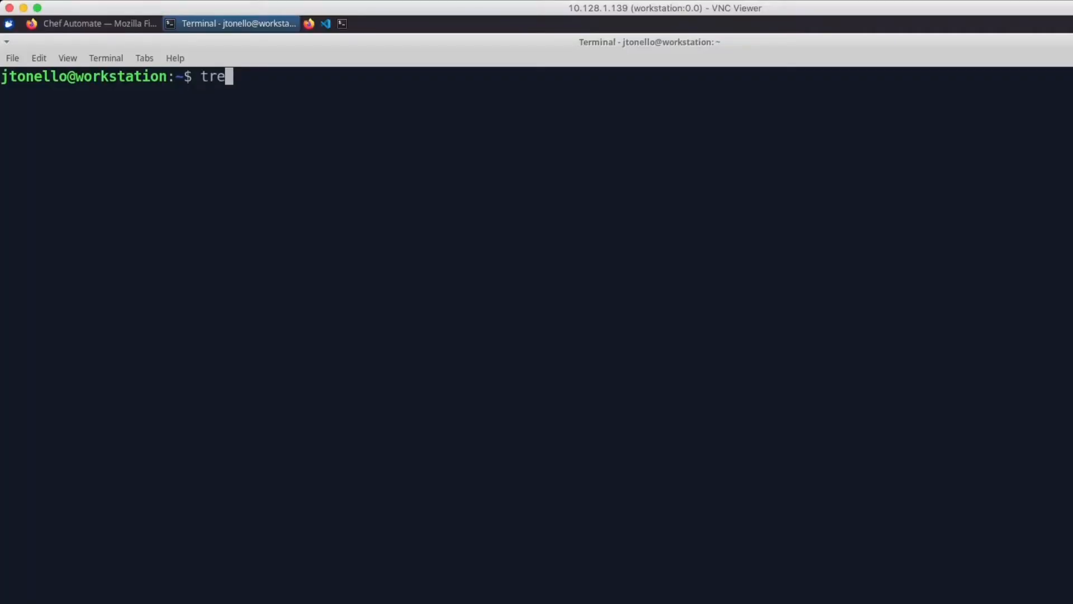
# List the home directory's top-level folders with tree -daL 1
pyautogui.write('e -daL')
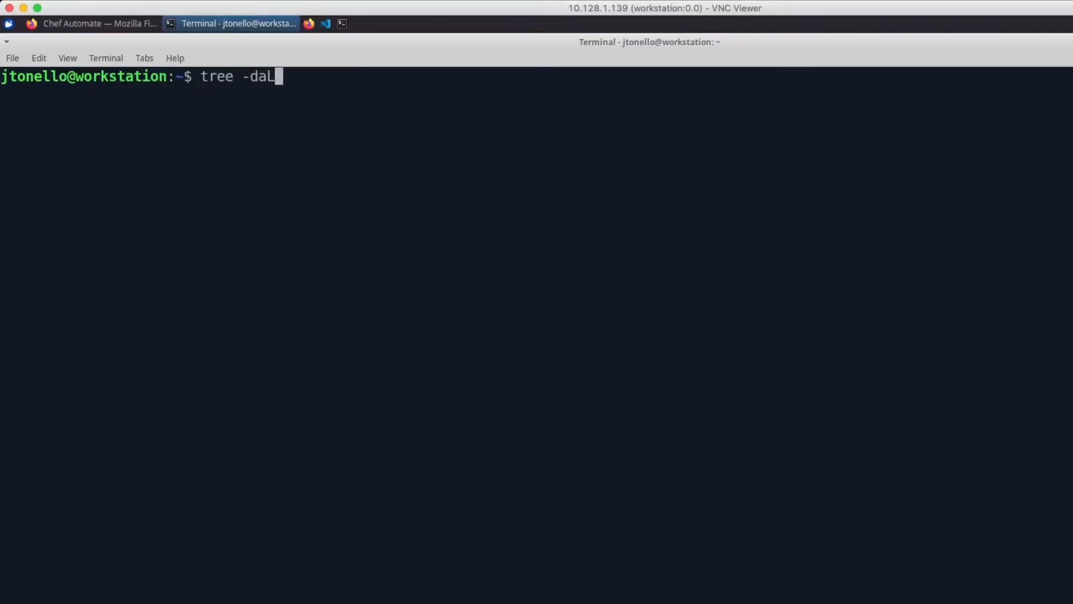
pyautogui.press('Return')
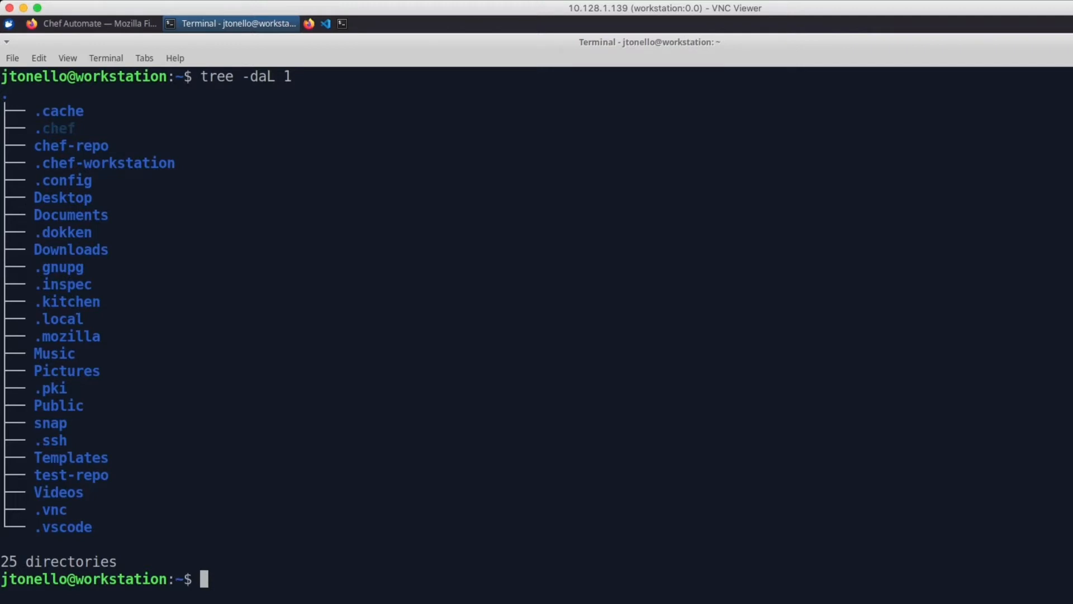
# Generate a new Chef Infra repo named my-repo and start changing into it
pyautogui.write('chef genera')
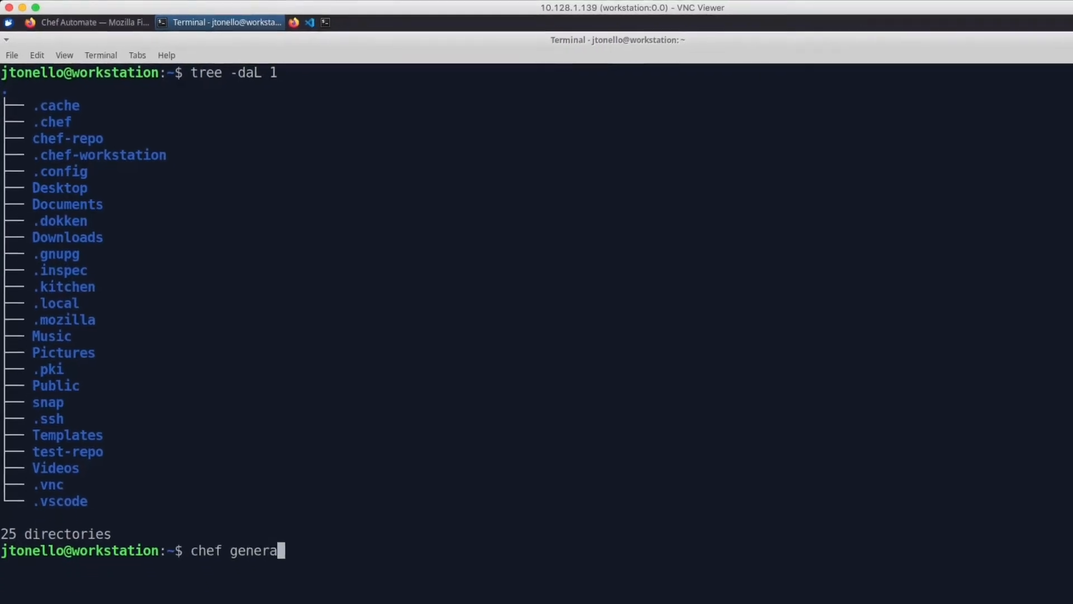
pyautogui.write('te repo my-rep')
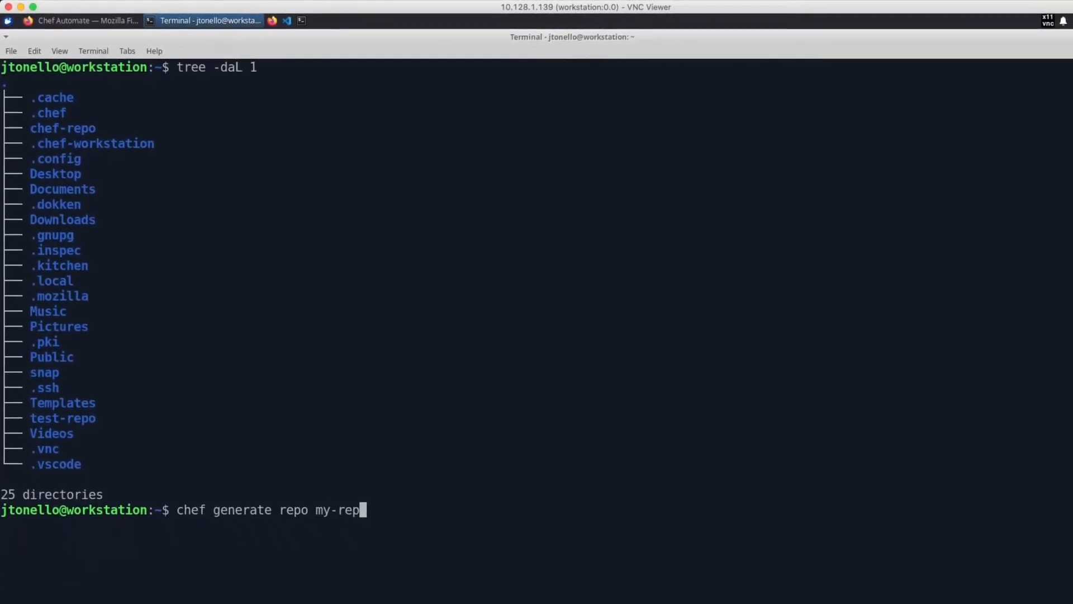
pyautogui.press('Return')
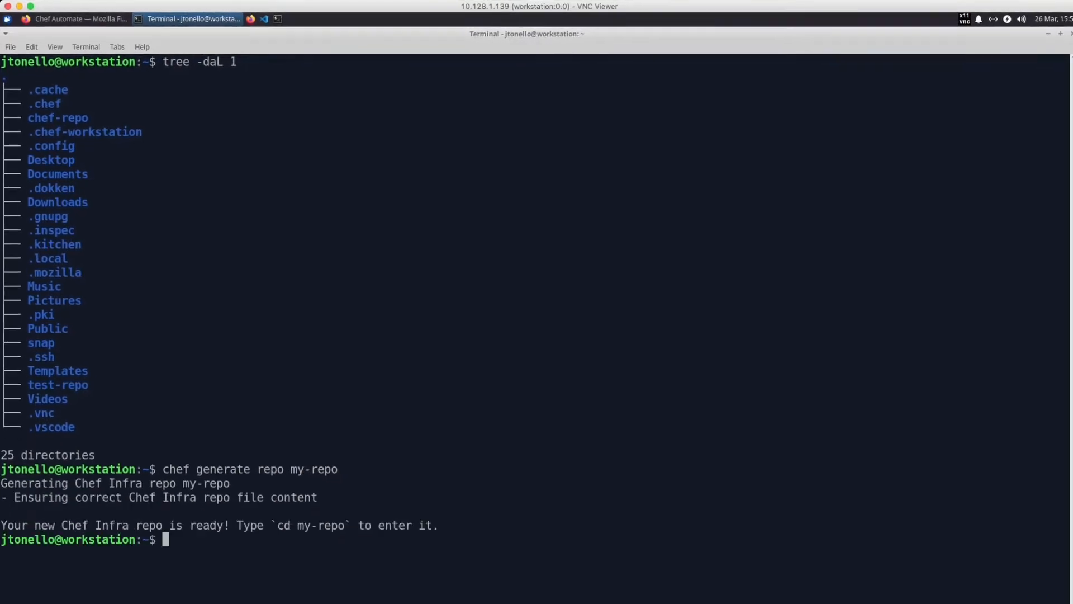
pyautogui.write('cd my-repo/')
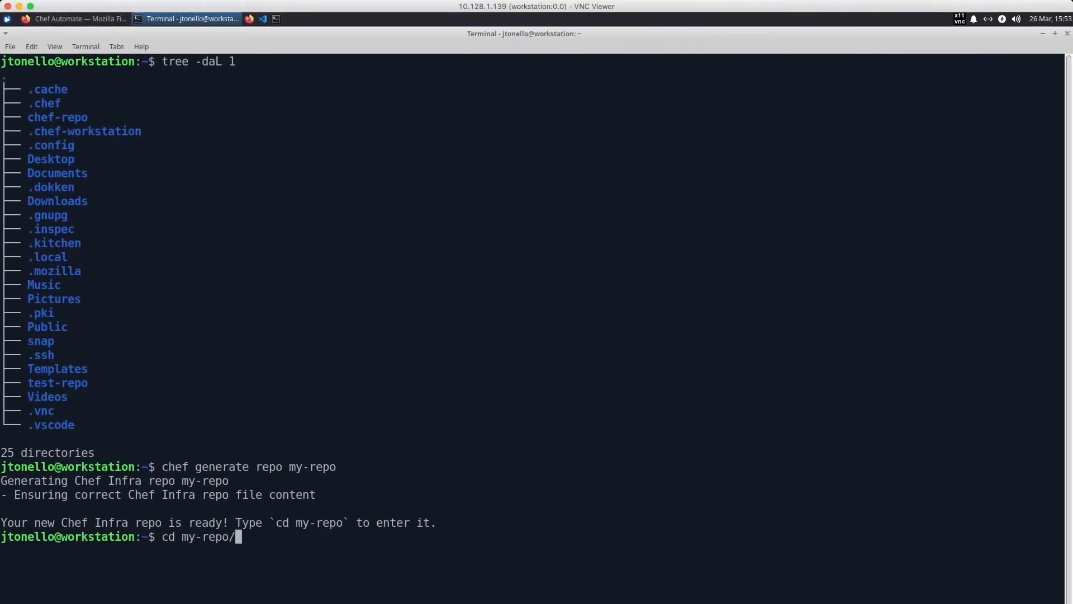
# Enter my-repo and generate an nginx cookbook in its cookbooks folder
pyautogui.press('Return')
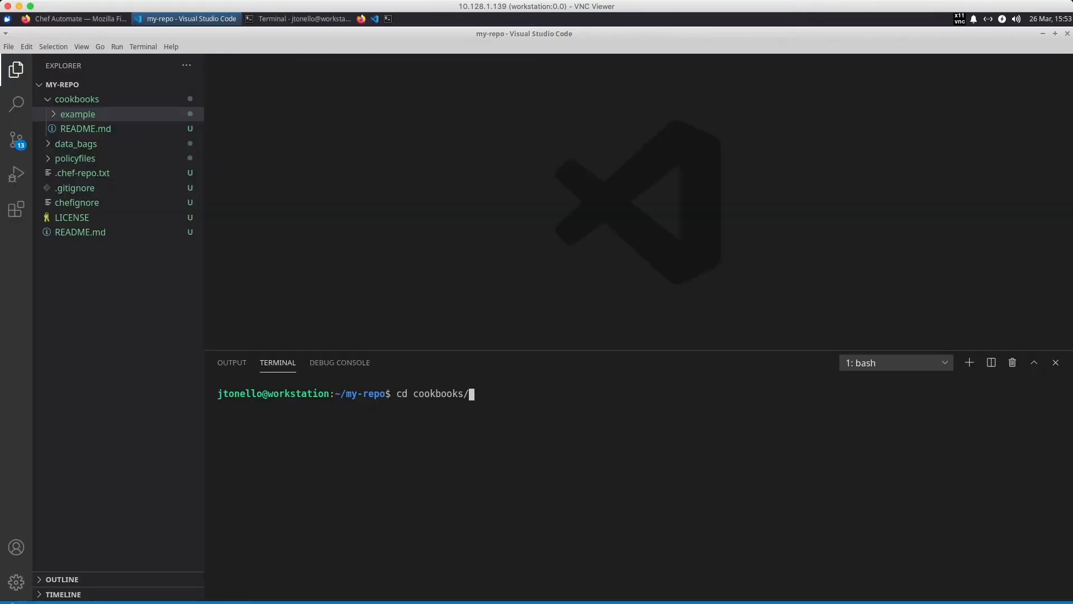
pyautogui.write('che')
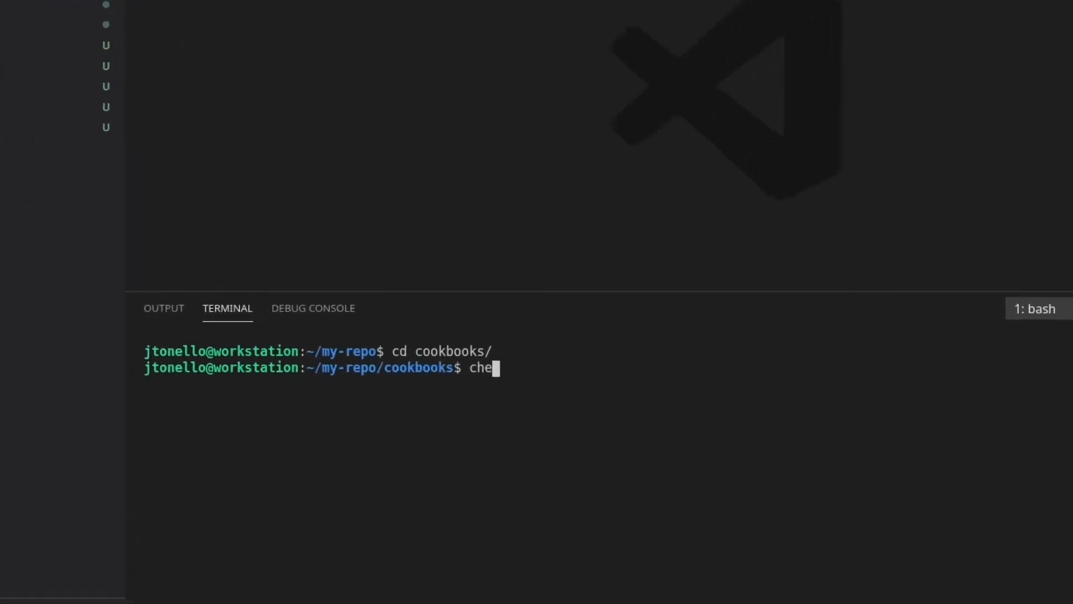
pyautogui.write('f generate cookbook nginx')
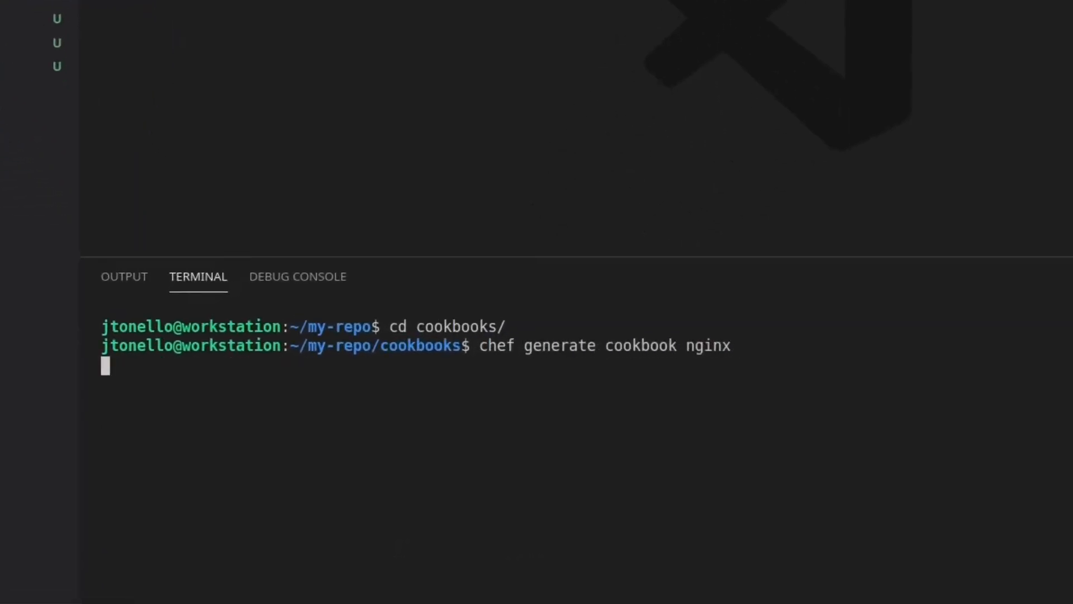
pyautogui.press('Return')
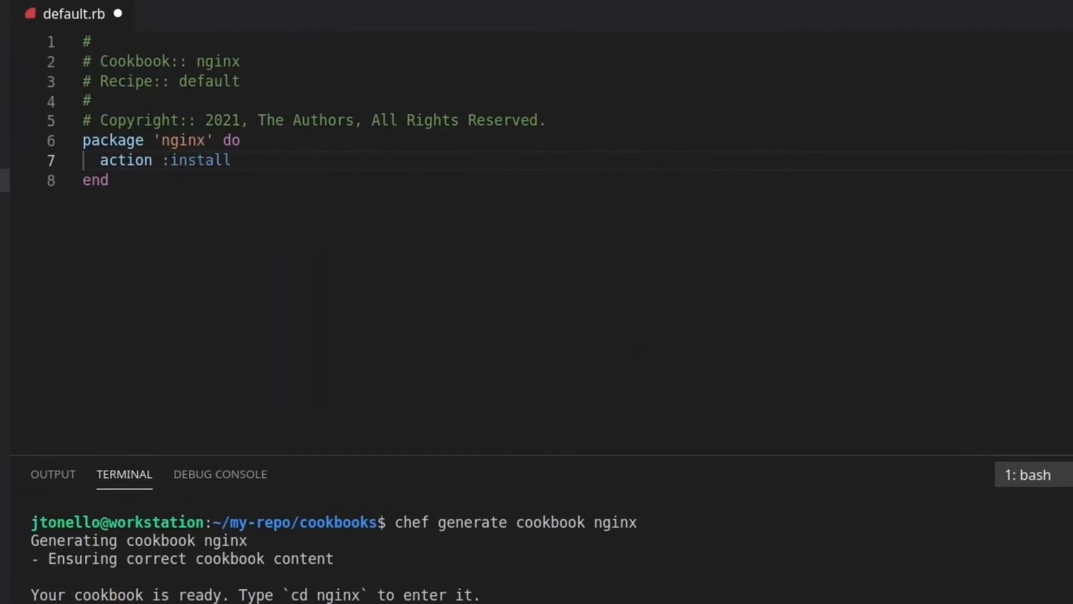
# Add a service 'nginx' resource with action [:enable, :start] to default.rb
pyautogui.write("service 'nginx' do")
pyautogui.write('ac')
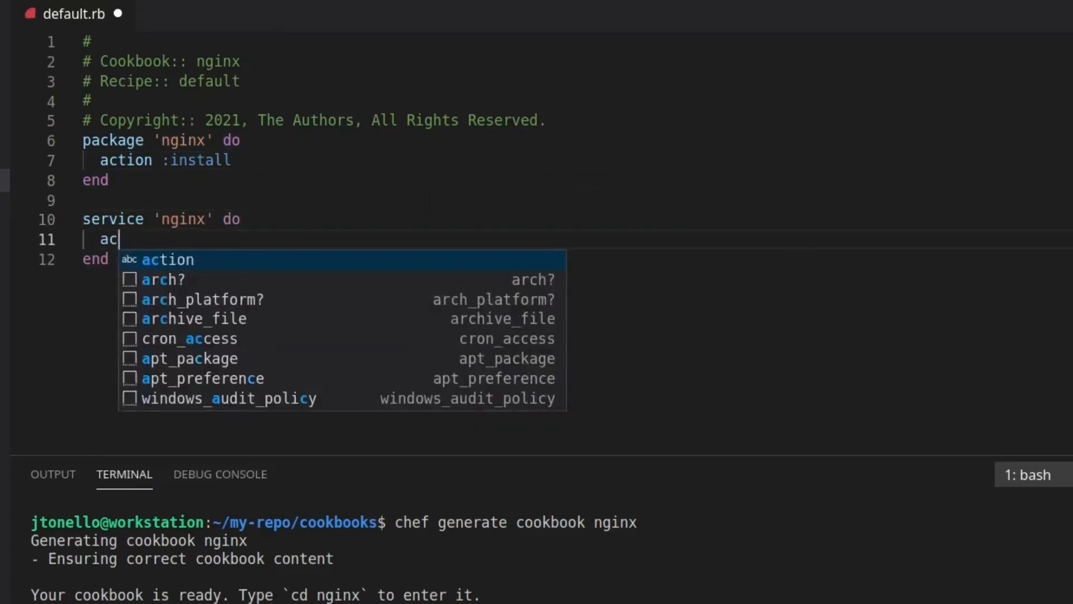
pyautogui.write('tion [:enable, ]')
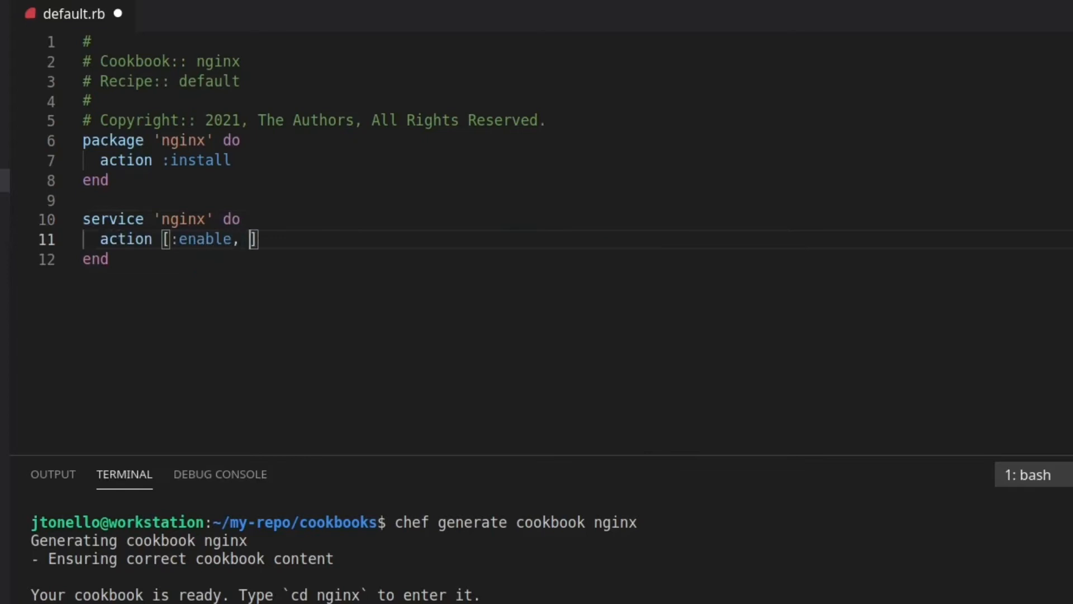
pyautogui.write(':start')
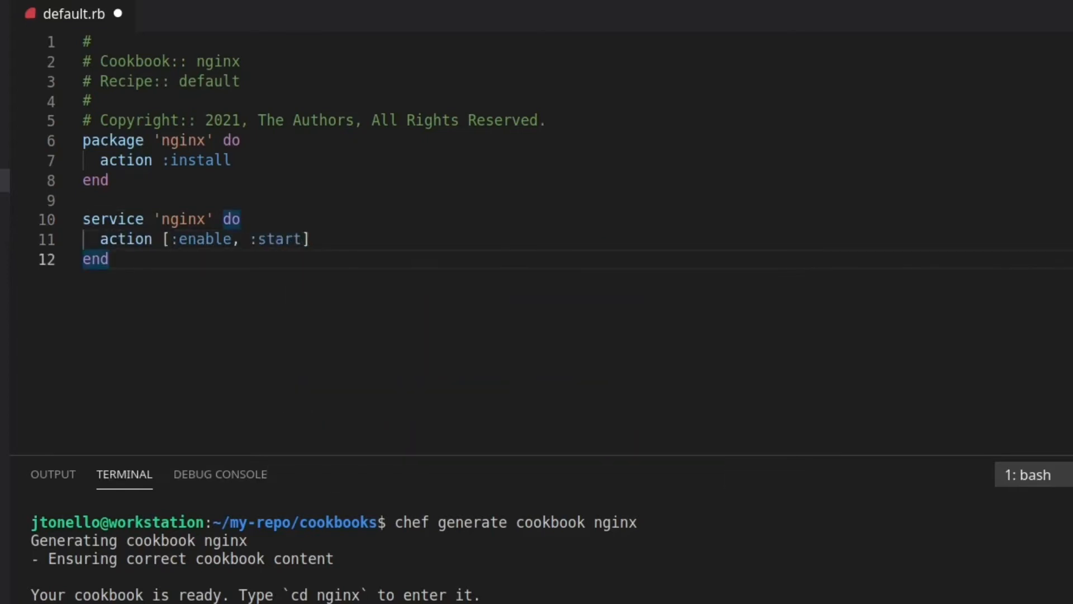
pyautogui.press('enter')
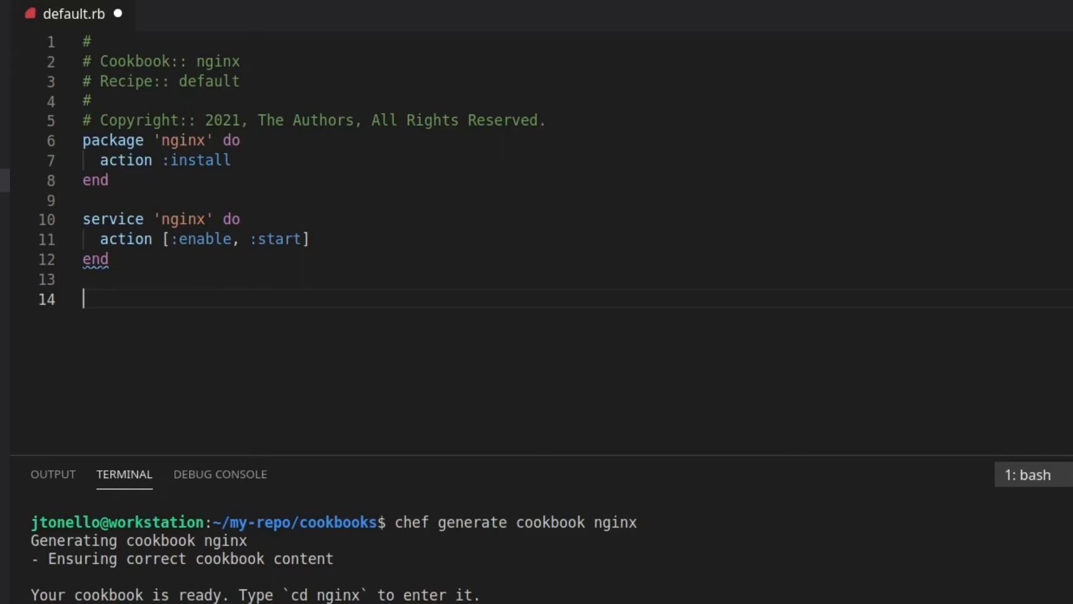
# Add a template resource for /var/www/html/index.html owned by root with mode ending in 4
pyautogui.write("template '/var/www/'")
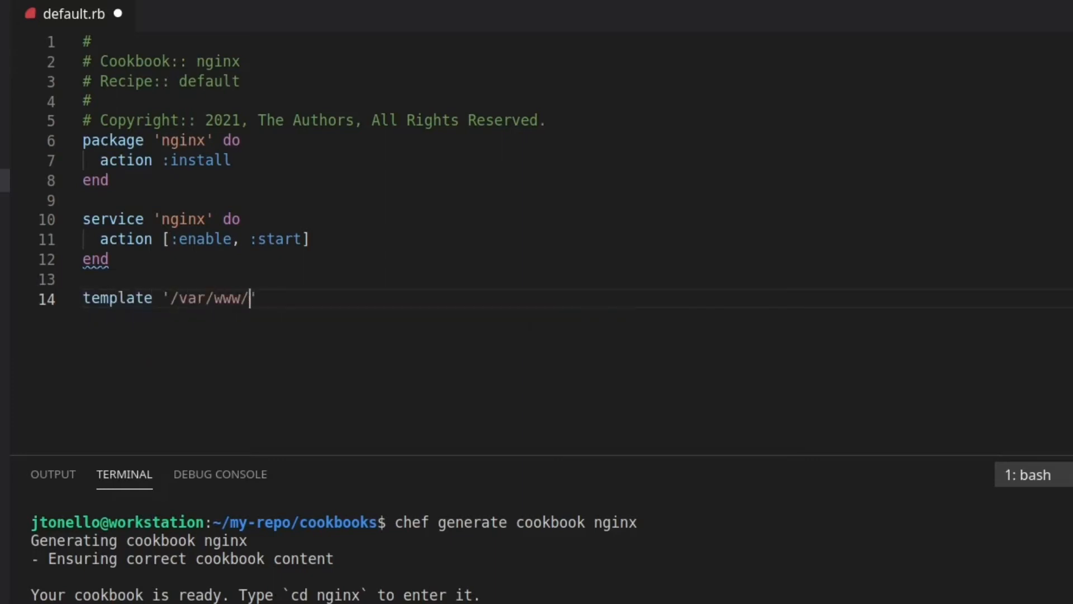
pyautogui.write("html/index.html' do")
pyautogui.write('owner')
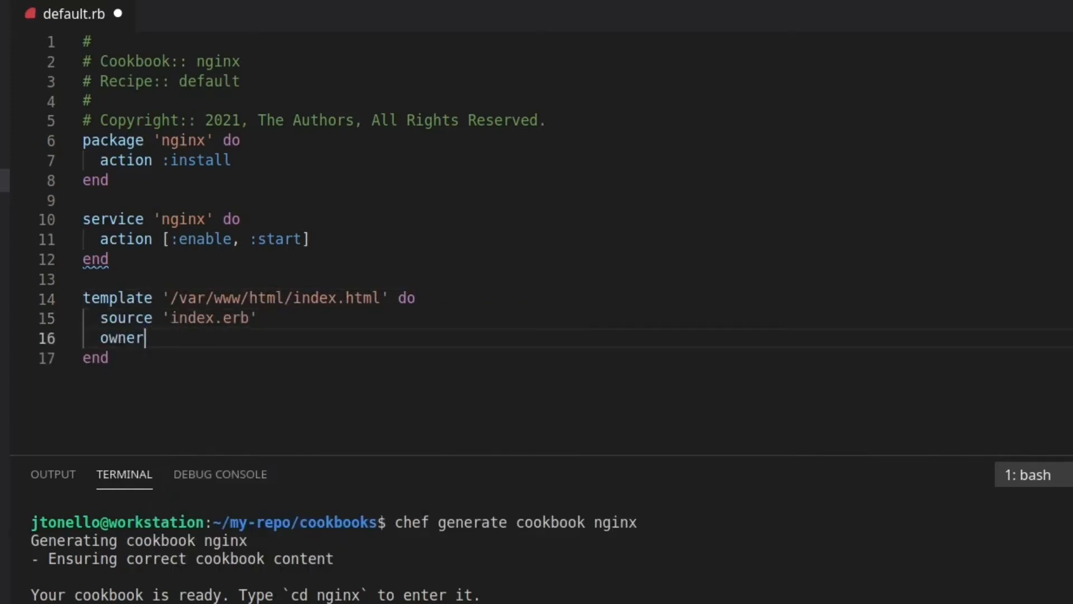
pyautogui.write("'root'")
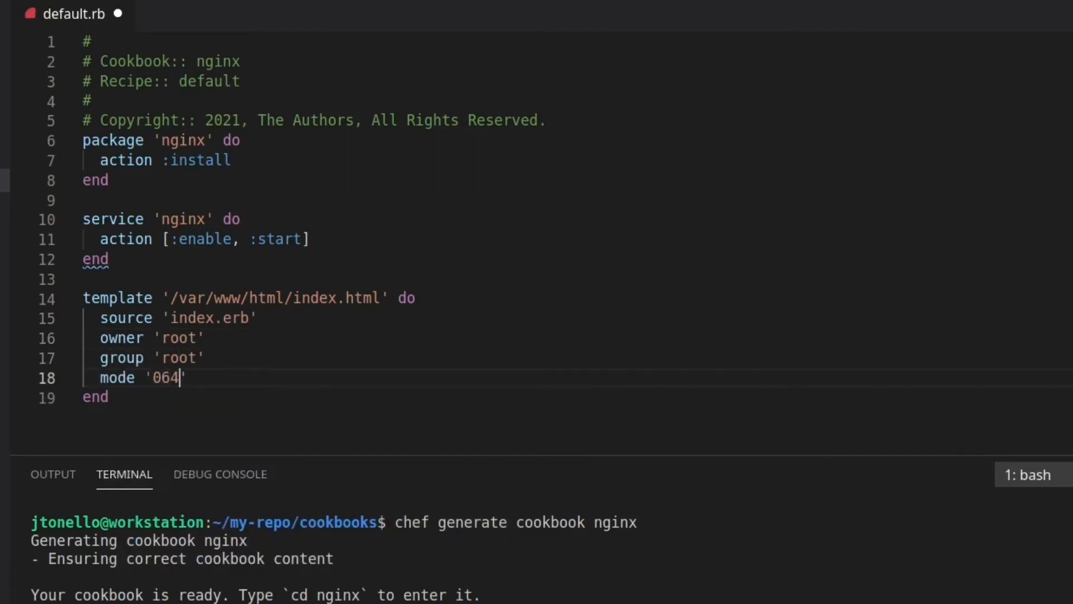
pyautogui.write("4'")
pyautogui.write('action :create')
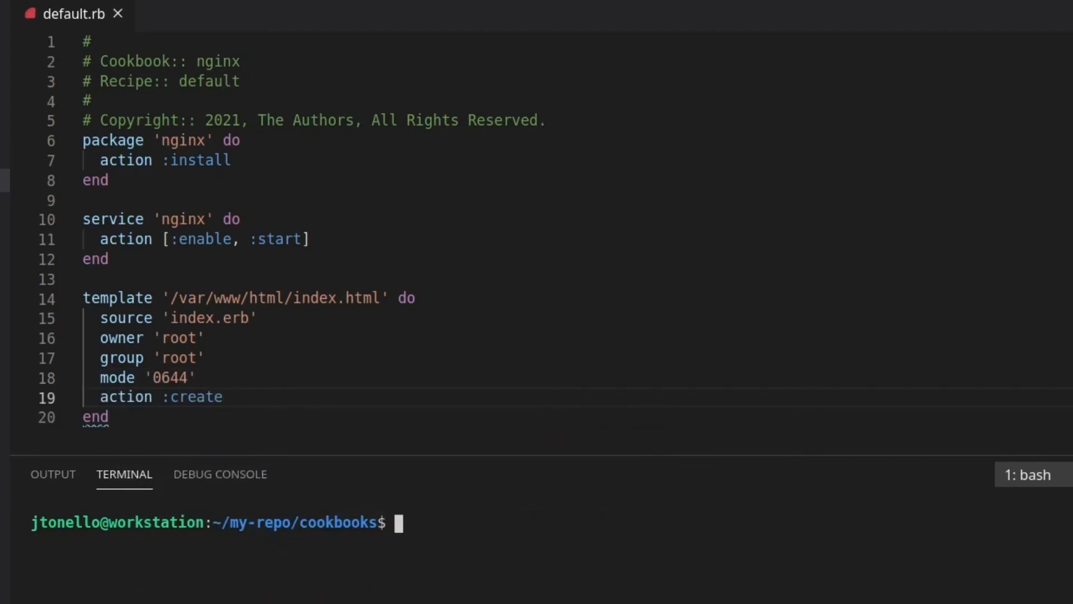
pyautogui.write('cd nginx/')
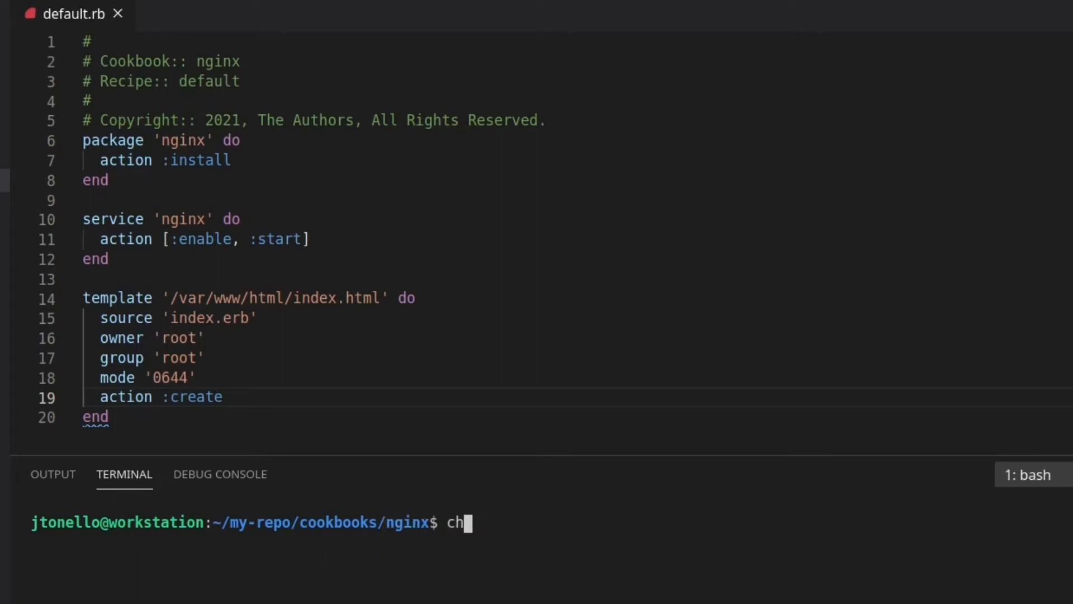
# Generate the index template in the nginx cookbook and begin its <html> markup
pyautogui.write('ef generate template index')
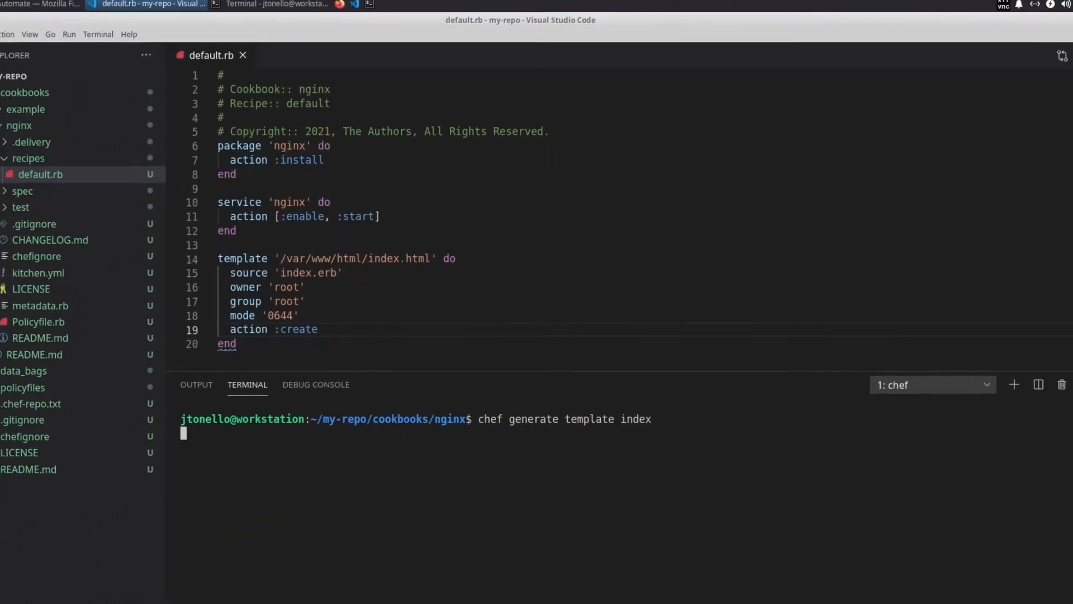
pyautogui.press('Return')
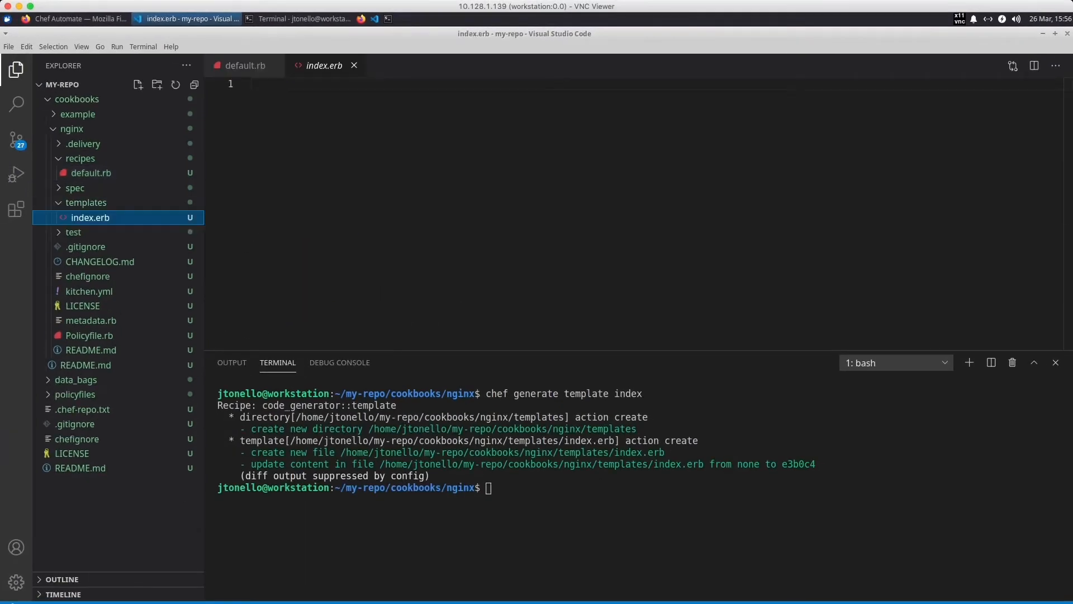
pyautogui.write('<html>')
pyautogui.write('<tit')
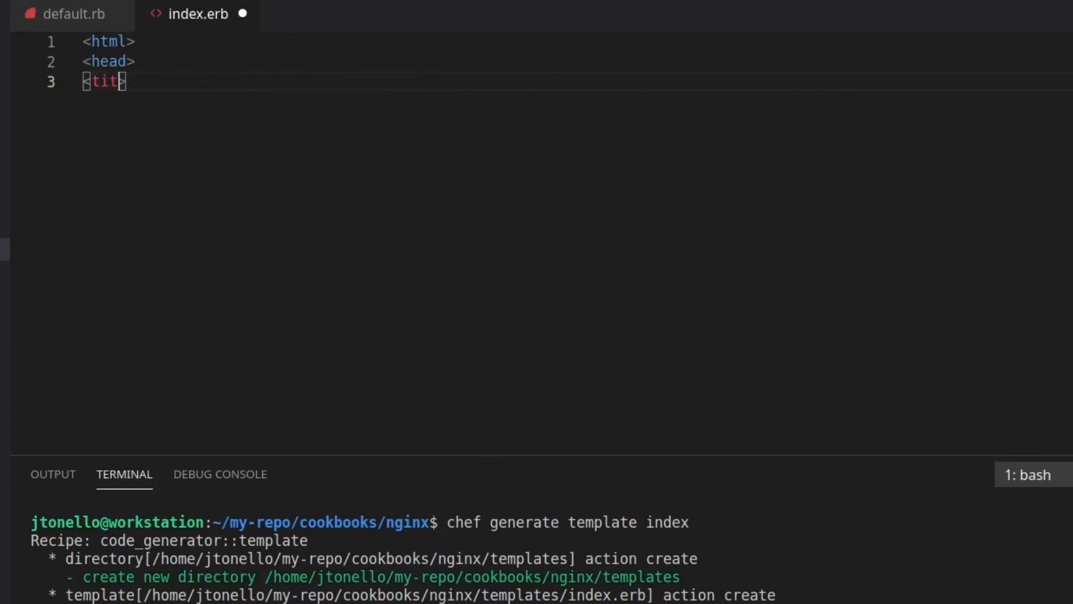
# Write the HTML page: title from node[:hostname], h3 'Create by Chef', Hostname and FQDN paragraphs
pyautogui.write('le><%= node[:hostname%>')
pyautogui.write('<h3>Create')
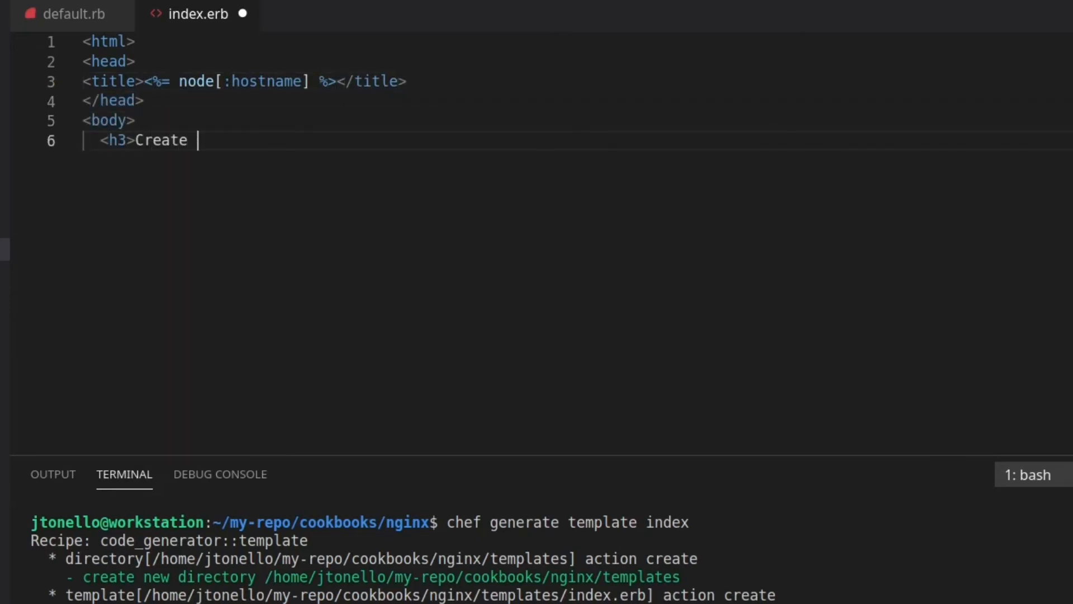
pyautogui.write('by Chef</h3>')
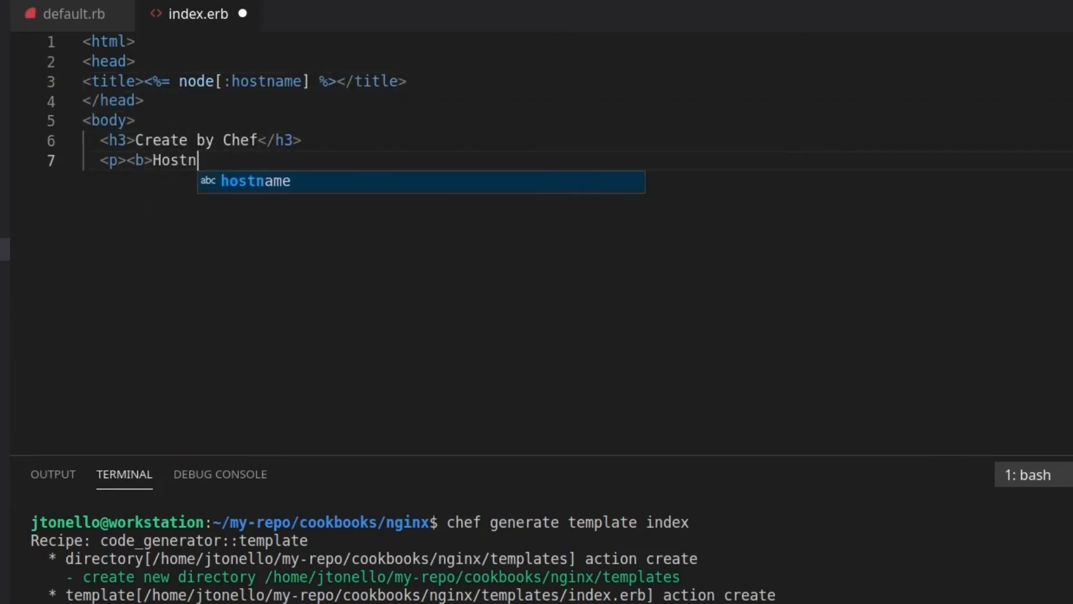
pyautogui.write('ame:</b> <%= node[:hostname] %></p>')
pyautogui.write('<p><b>FQDN:</b>')
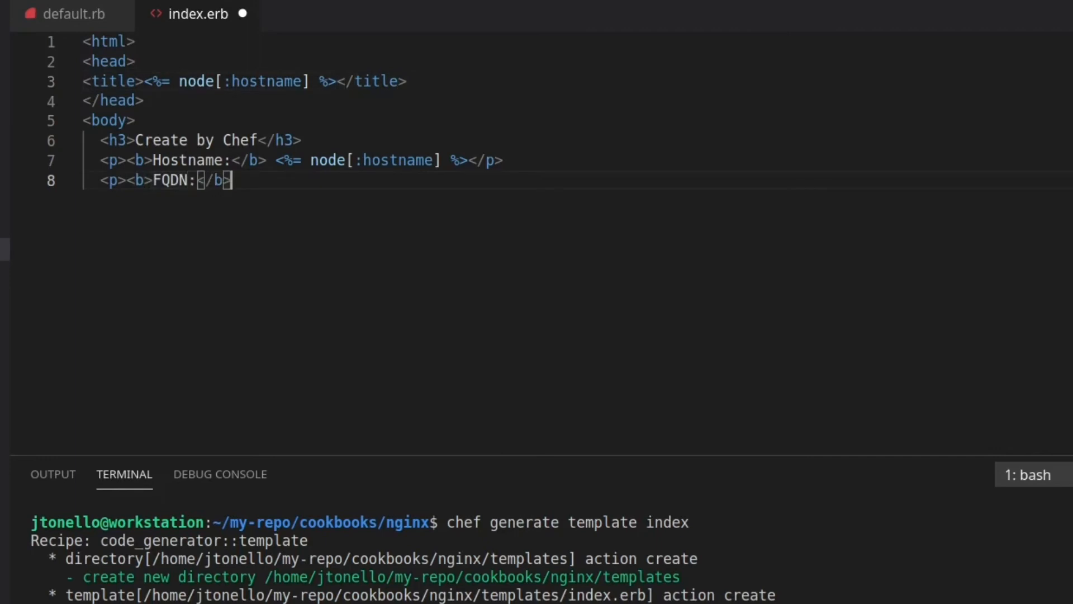
pyautogui.write('<%= node[:fqdn] %>')
pyautogui.write('kni')
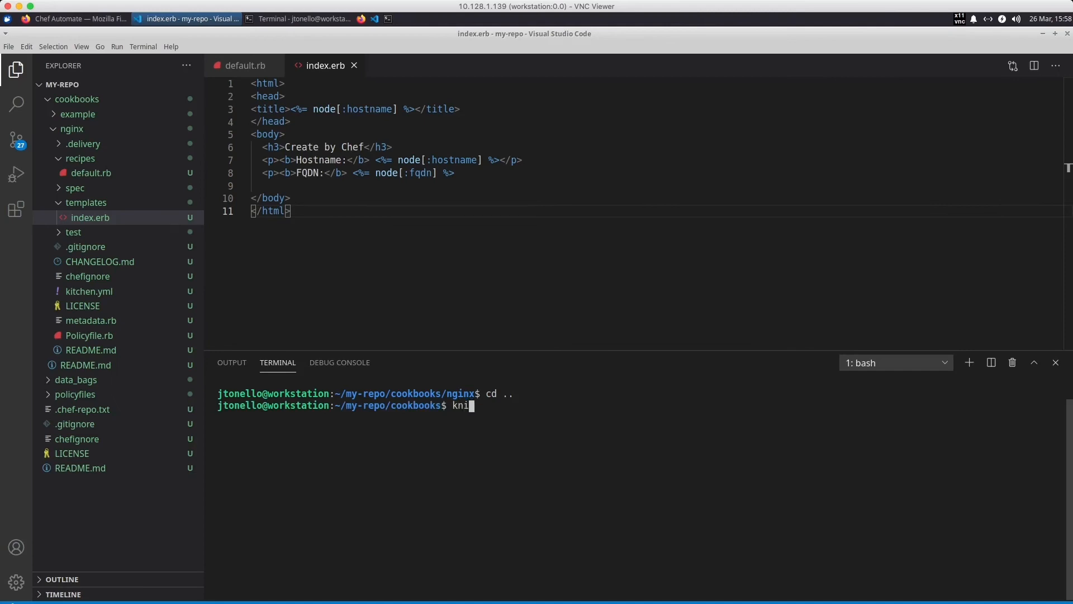
# Upload the nginx cookbook with knife upload nginx
pyautogui.write('fe upload')
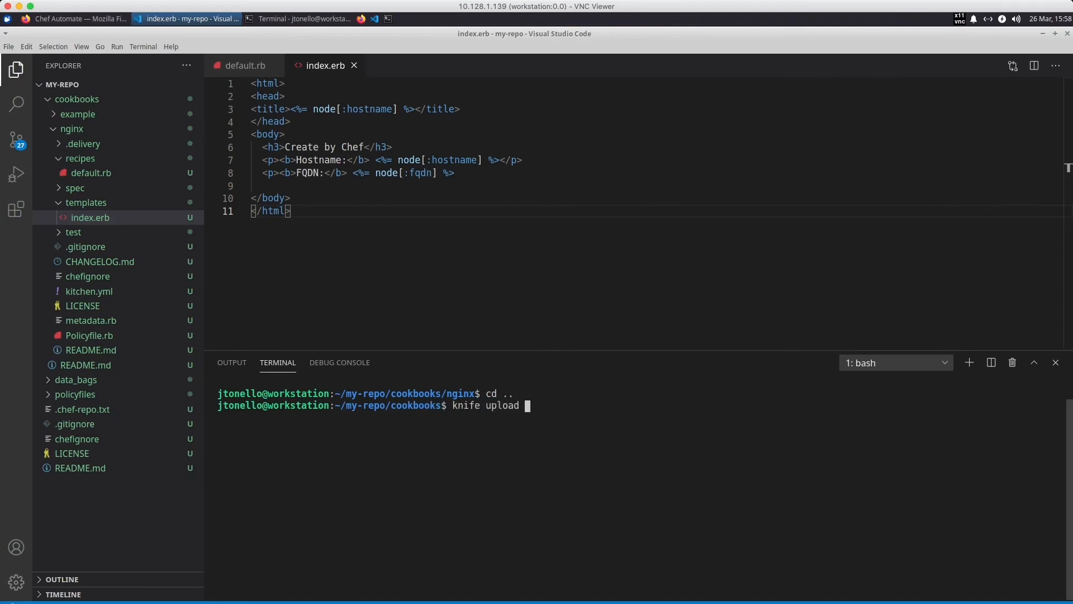
pyautogui.write('nginx')
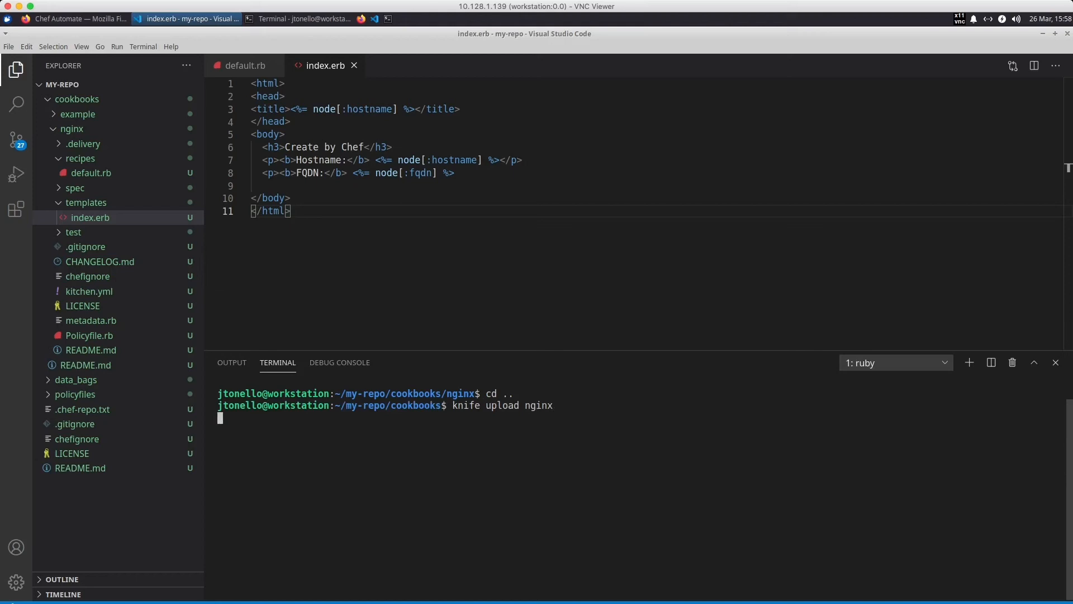
# Converge nginx on node02 with chef-run as user jtonello using ~/.ssh/id_rsa
pyautogui.write('chef-run node02 nginx --user jtonello -i ~/.ssh/id_rsa')
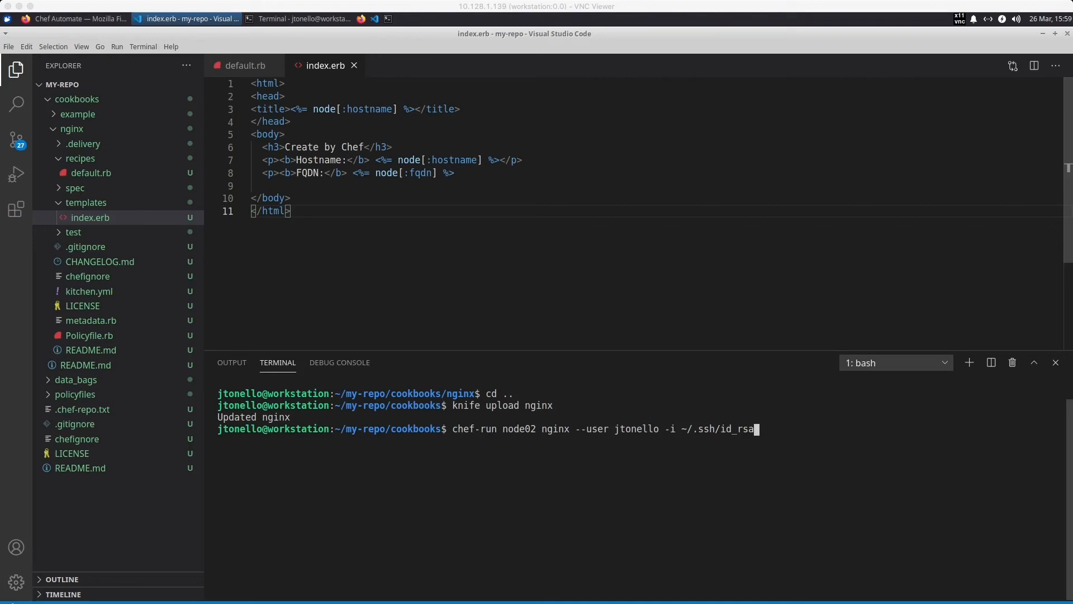
pyautogui.press('Return')
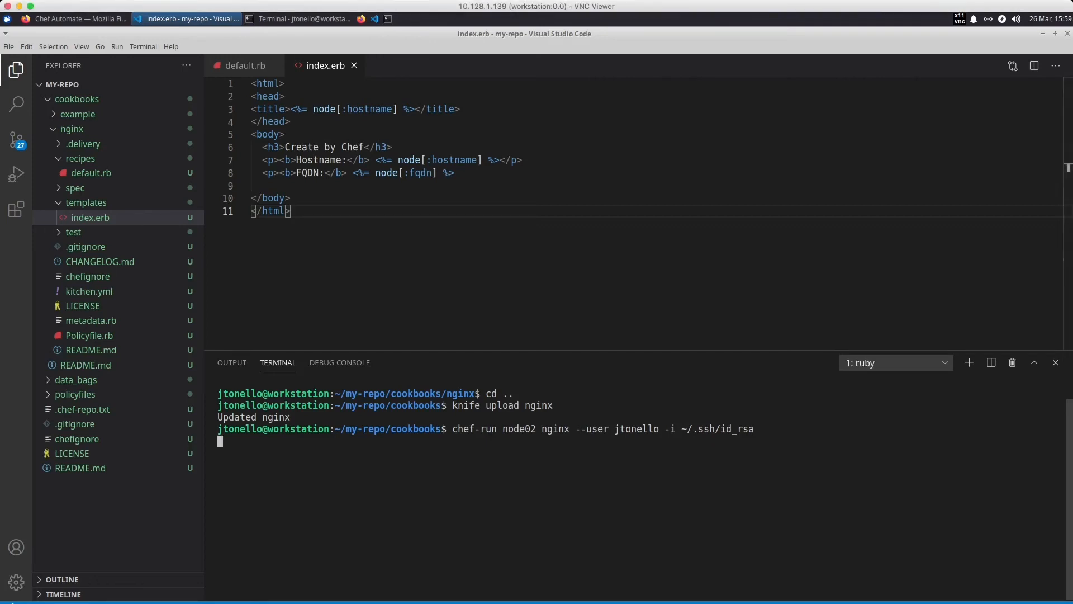
pyautogui.press('Return')
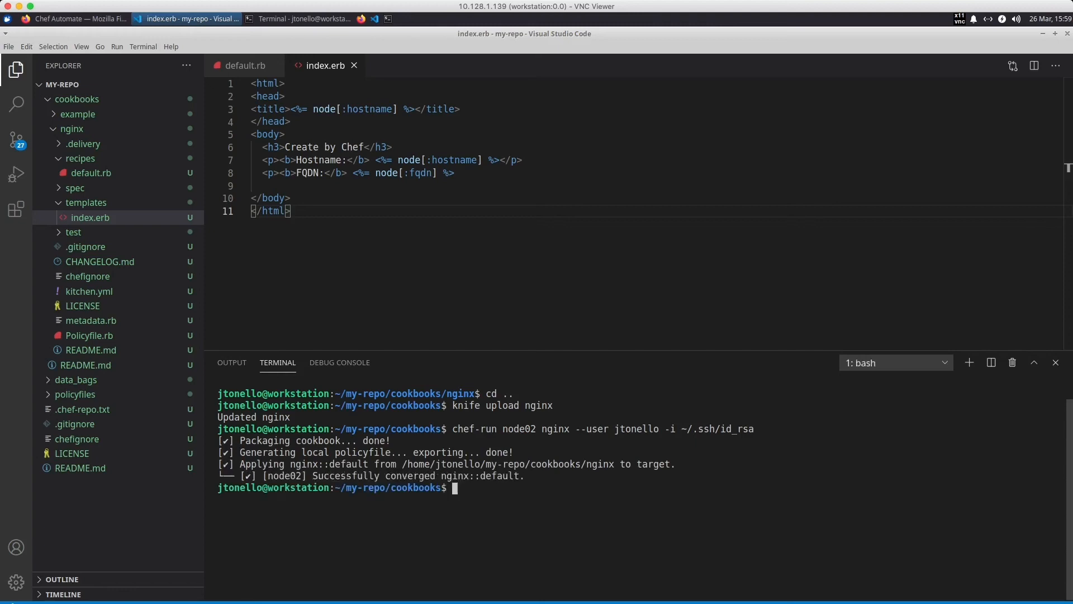
# Switch to Firefox's Chef Automate Client Runs and add a new browser tab
pyautogui.click(75, 19)
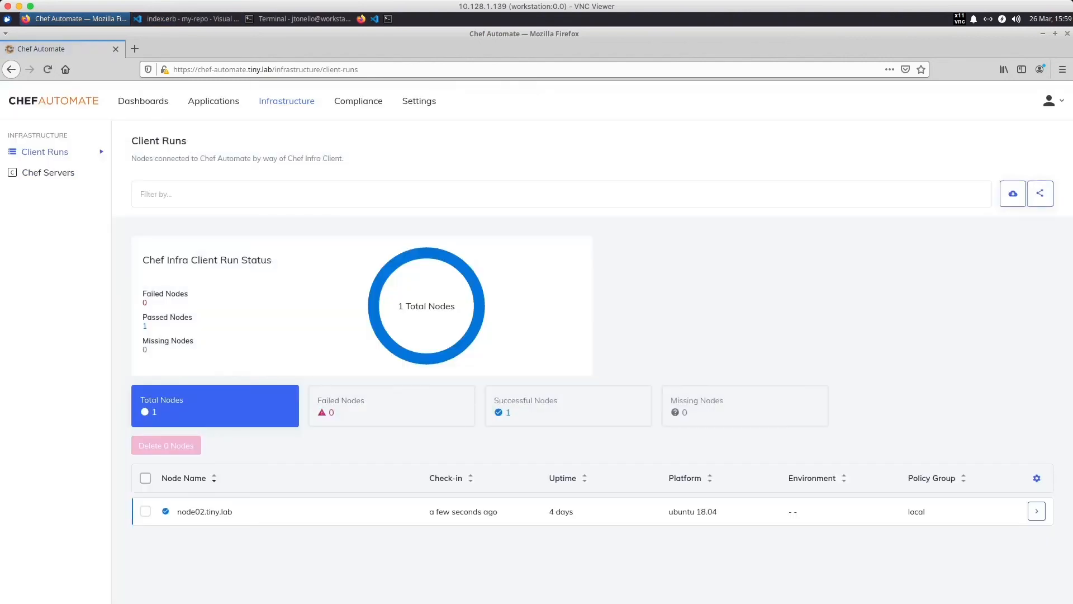
pyautogui.click(1035, 511)
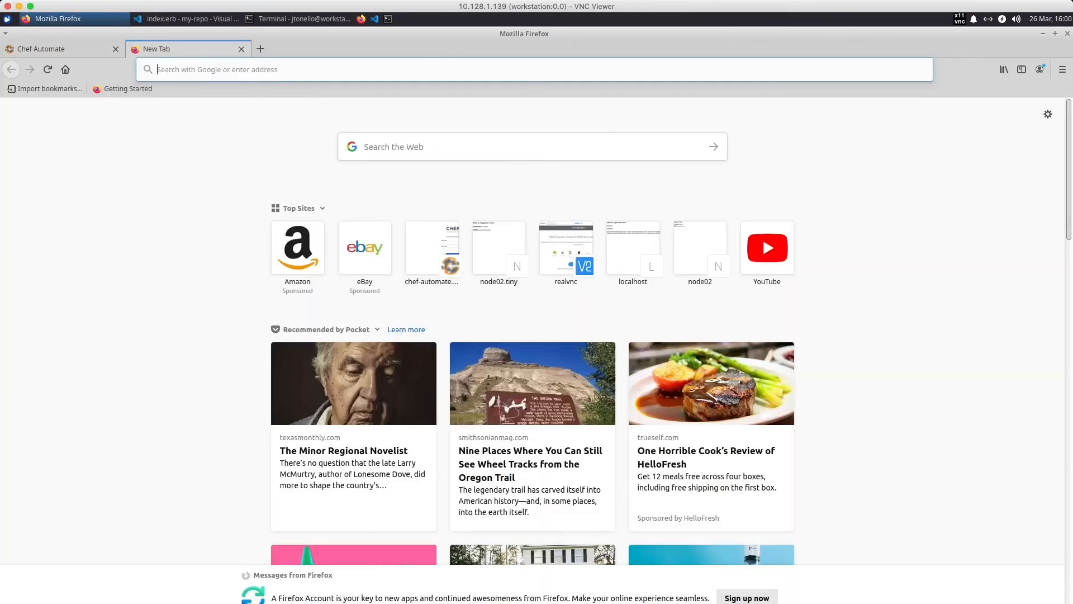
pyautogui.write('http://')
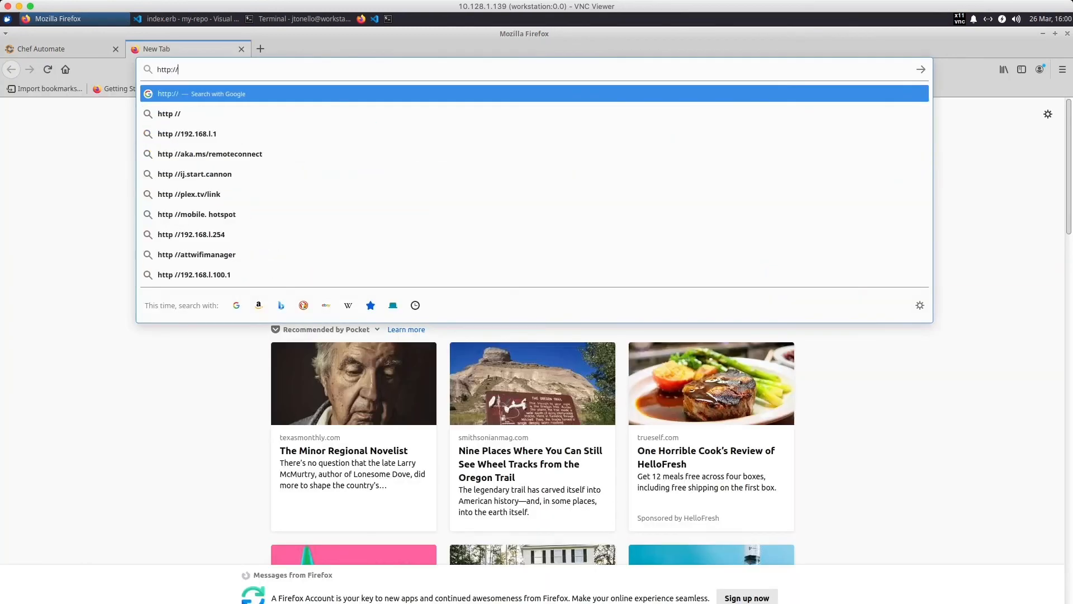